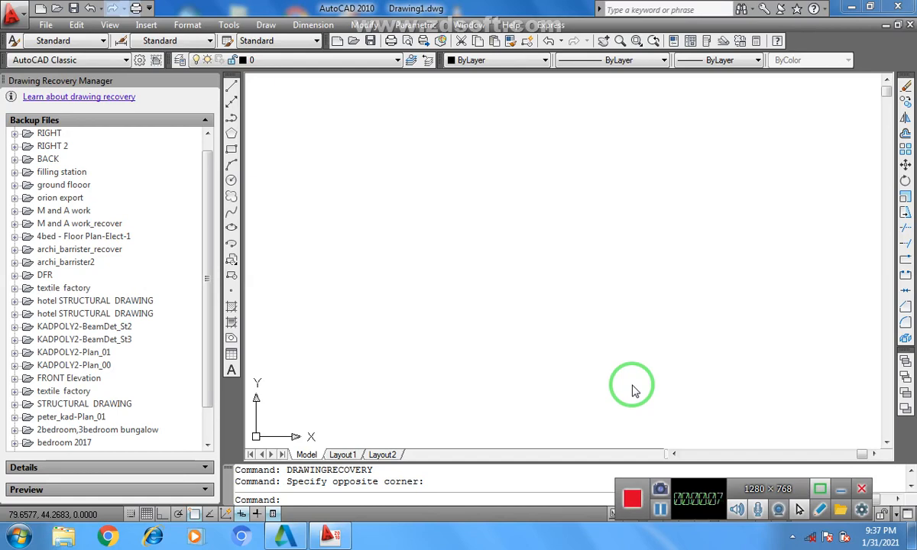
{"action": "mouse_move", "coordinate": [646, 391]}
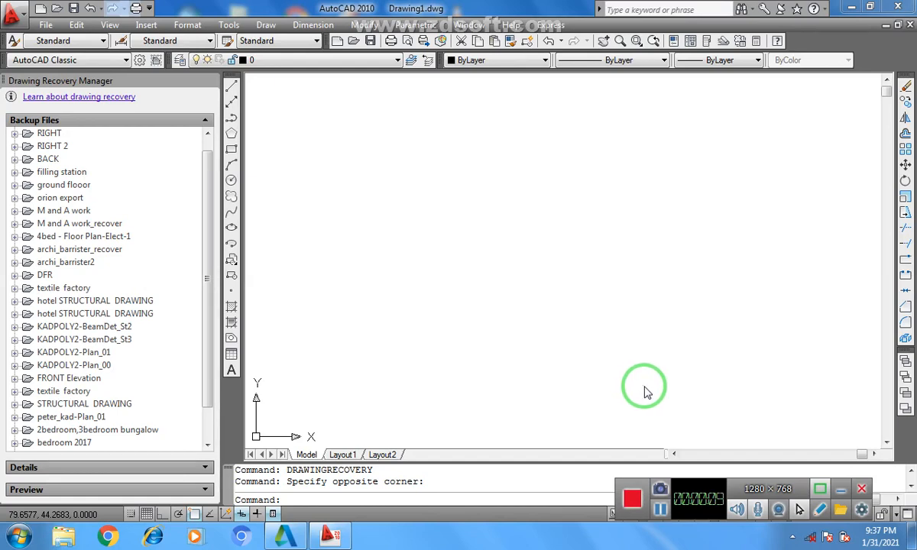
{"action": "mouse_move", "coordinate": [666, 379]}
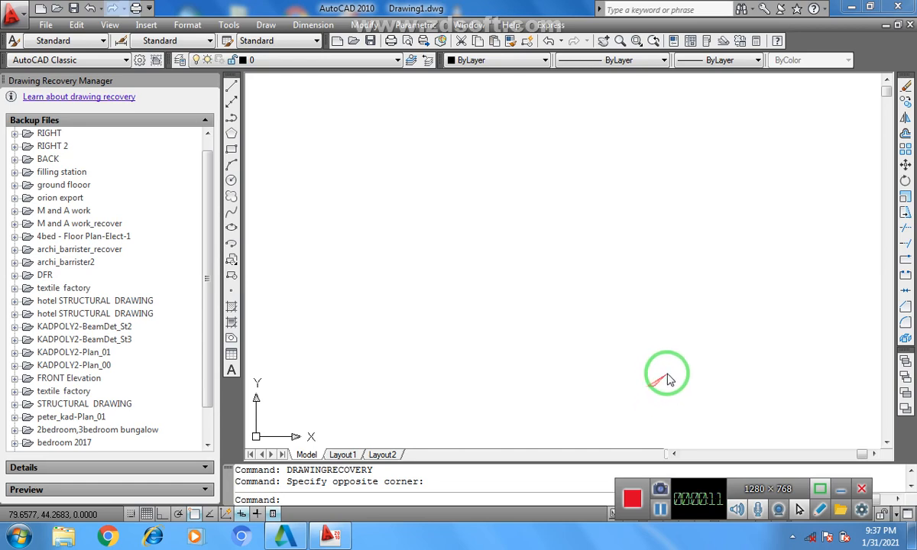
{"action": "mouse_move", "coordinate": [566, 389]}
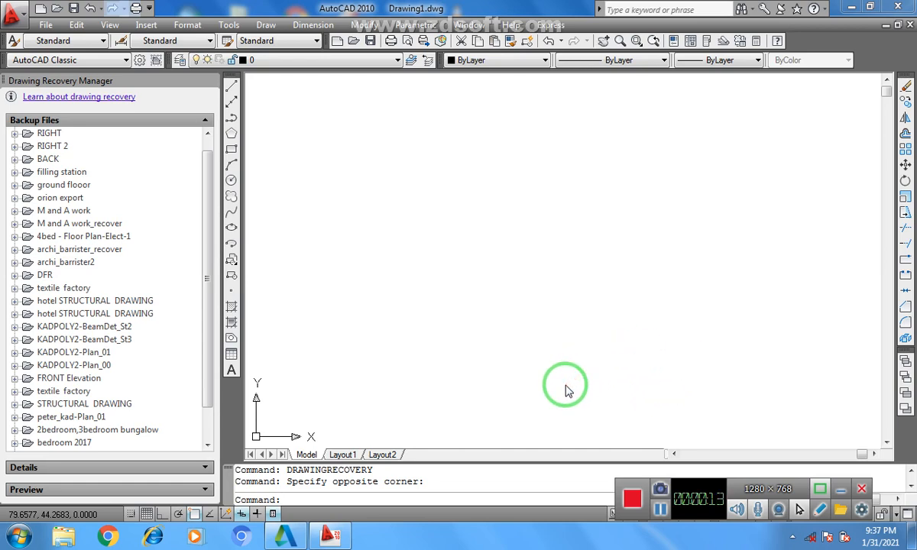
{"action": "mouse_move", "coordinate": [508, 294]}
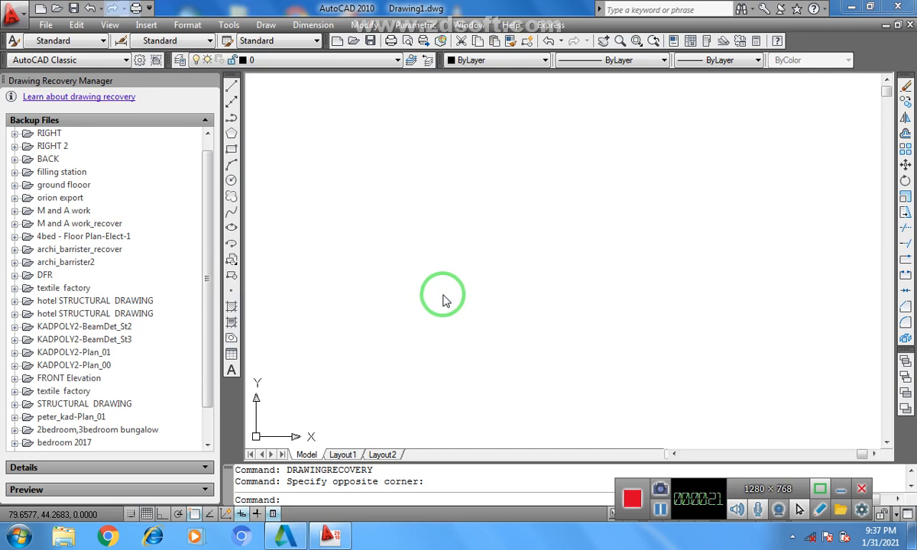
{"action": "mouse_move", "coordinate": [476, 287]}
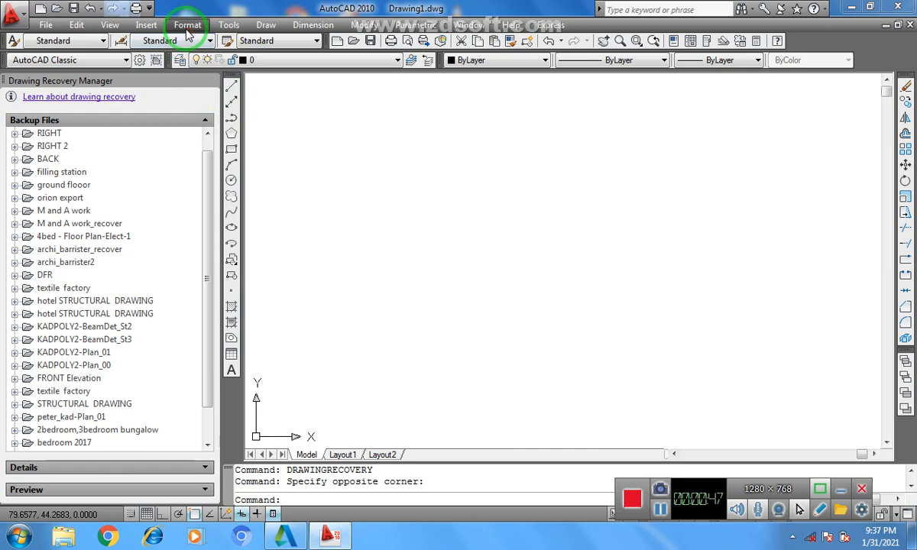
- Bring up the Drawing Units dialog from the Format menu
{"action": "left_click", "coordinate": [186, 25]}
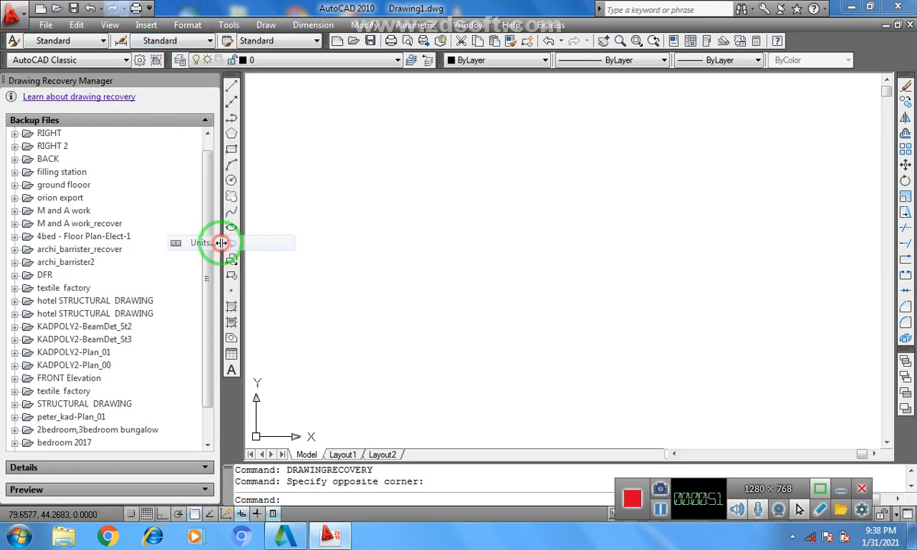
{"action": "left_click", "coordinate": [222, 243]}
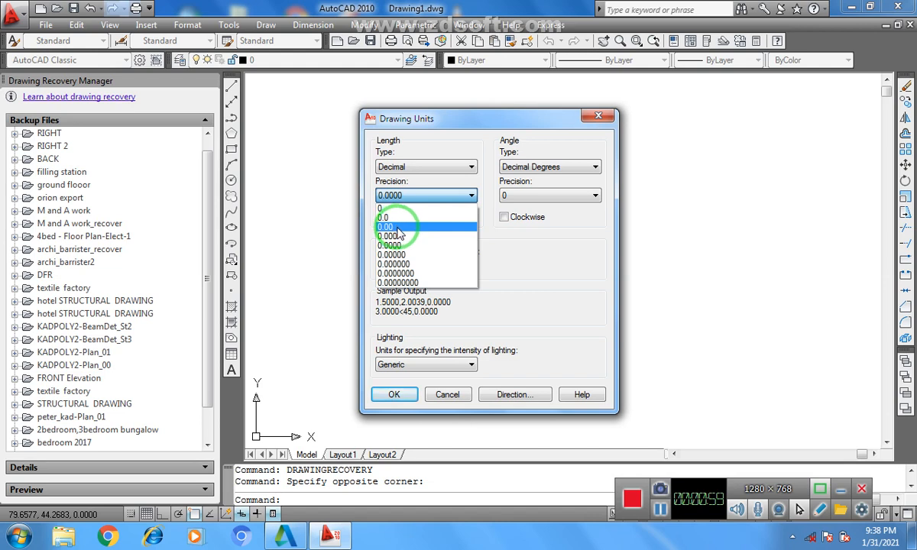
- Set length precision 0.00 and clockwise Deg/Min/Sec angles shown to 0d00'
{"action": "left_click", "coordinate": [385, 227]}
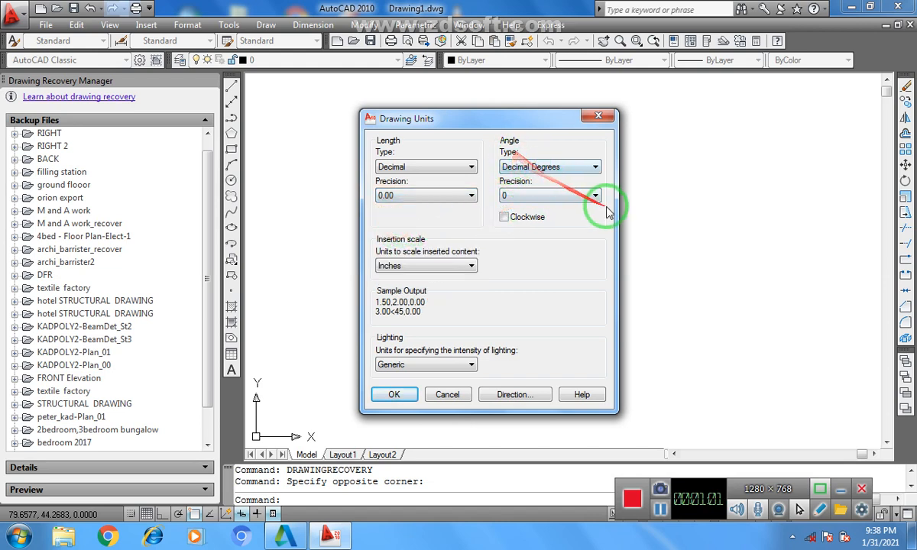
{"action": "left_click", "coordinate": [593, 166]}
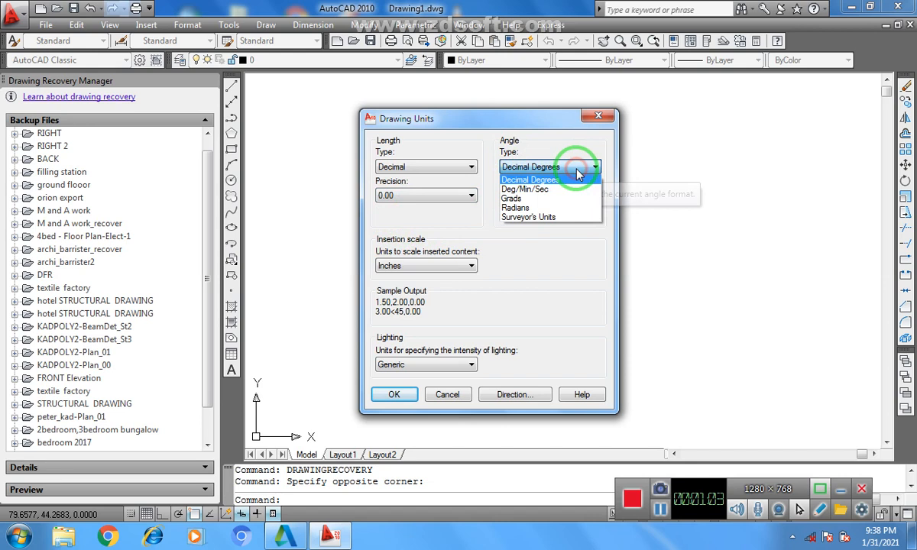
{"action": "mouse_move", "coordinate": [530, 189]}
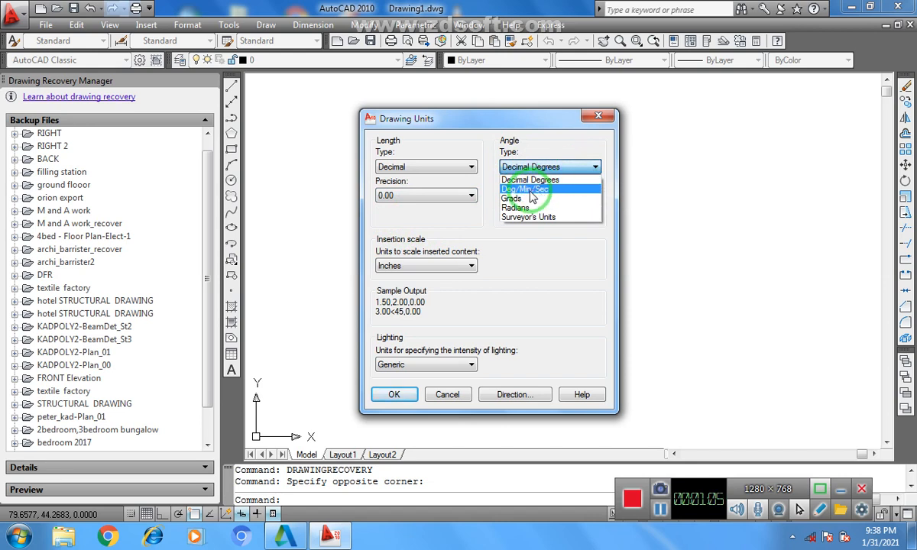
{"action": "left_click", "coordinate": [526, 189]}
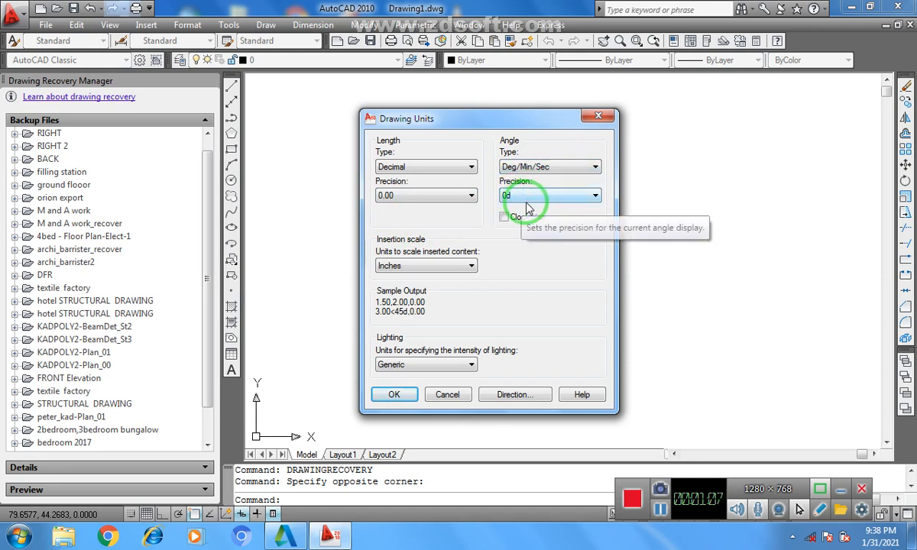
{"action": "left_click", "coordinate": [594, 195]}
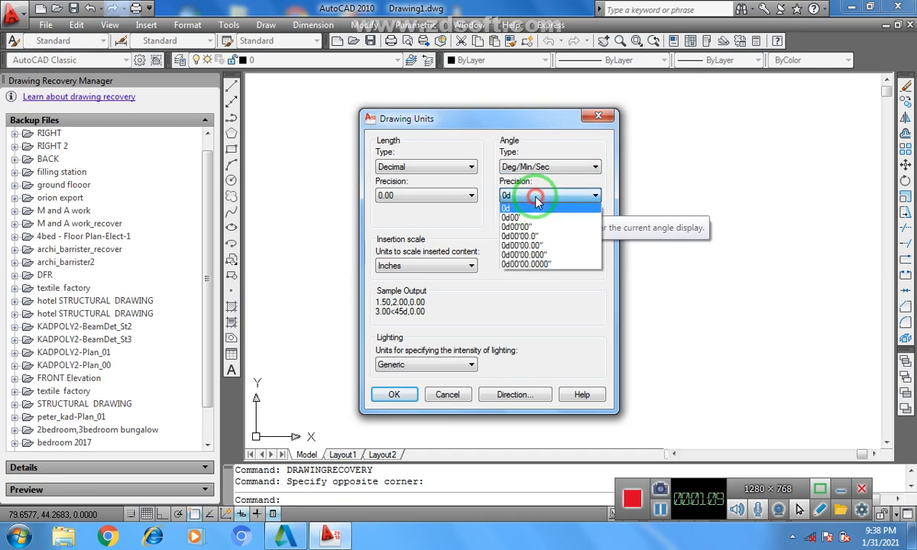
{"action": "left_click", "coordinate": [514, 208]}
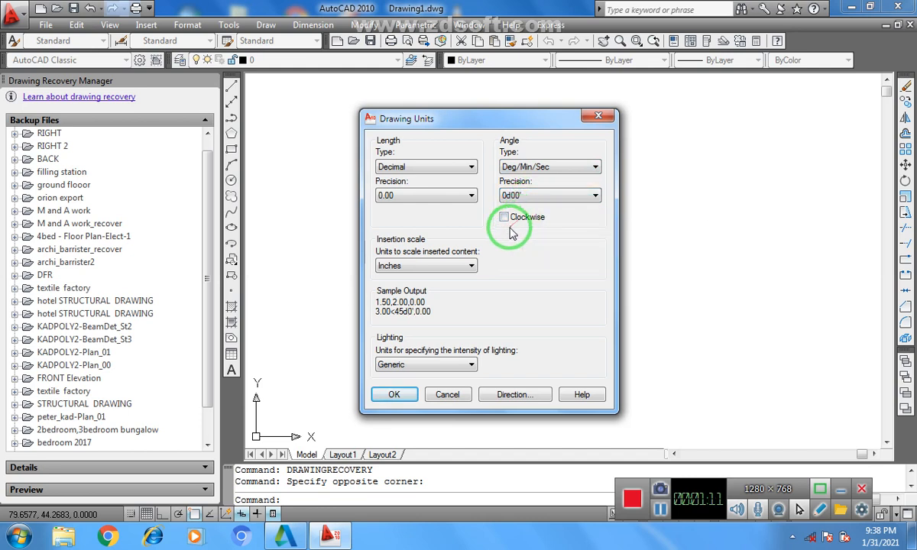
{"action": "left_click", "coordinate": [505, 217]}
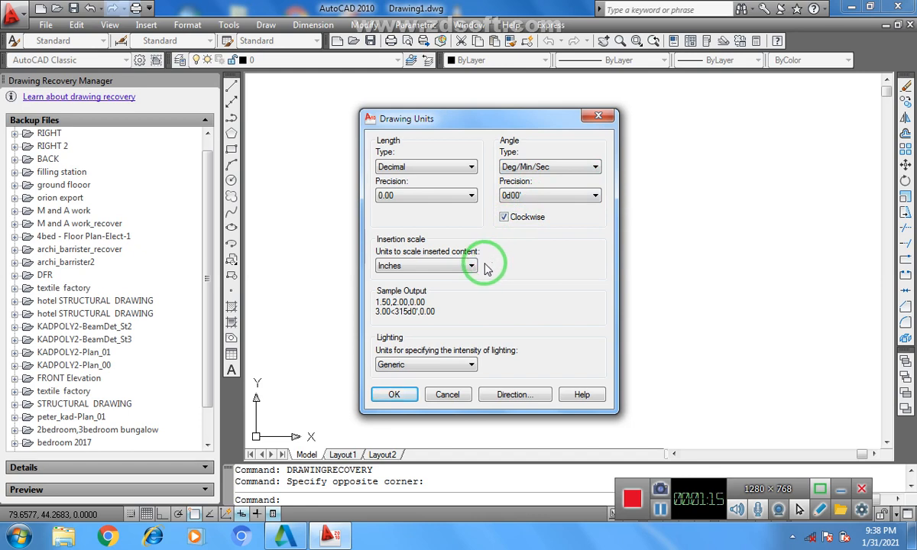
{"action": "mouse_move", "coordinate": [475, 297]}
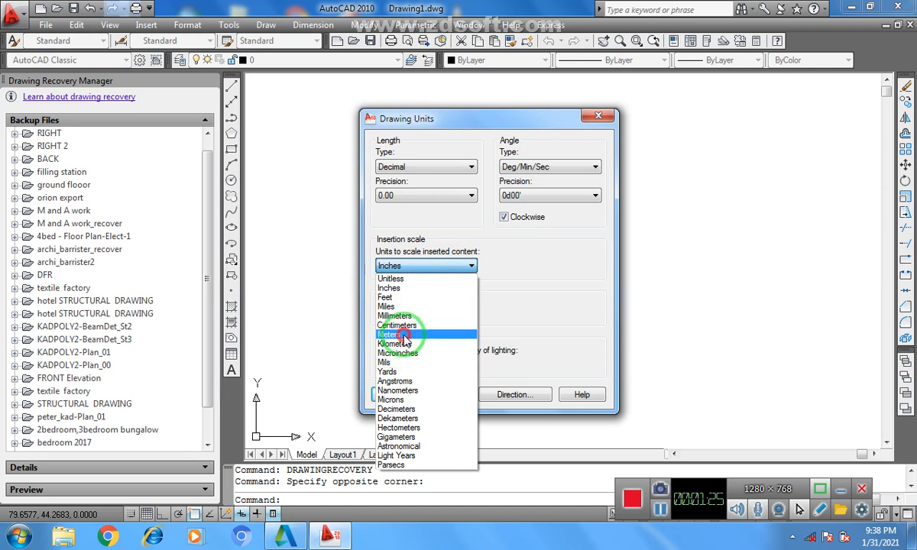
- Set insertion units to meters and make north the zero-angle direction, then apply
{"action": "left_click", "coordinate": [390, 334]}
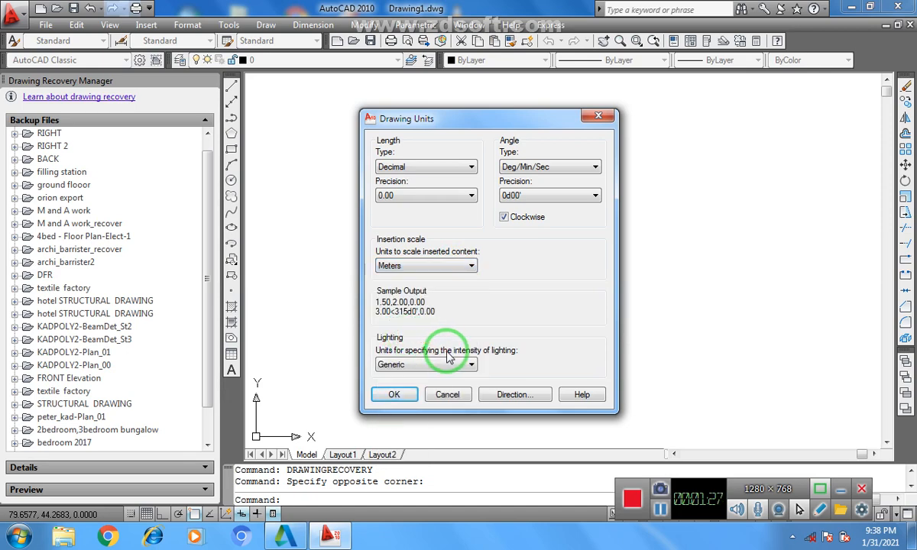
{"action": "left_click", "coordinate": [514, 395]}
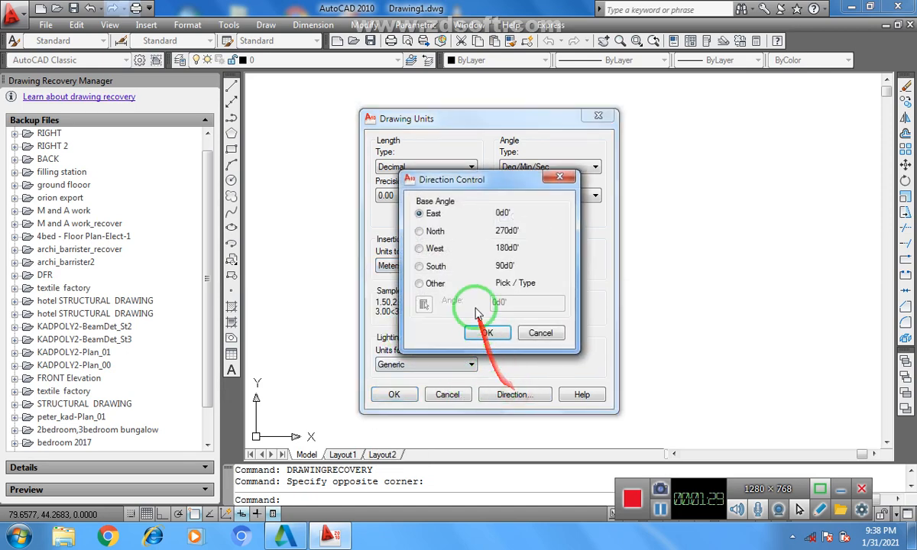
{"action": "mouse_move", "coordinate": [419, 233]}
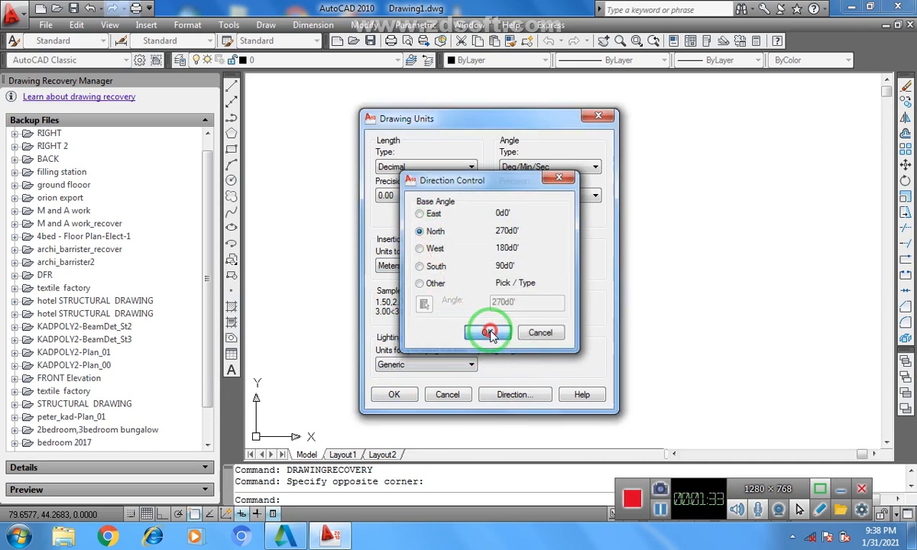
{"action": "left_click", "coordinate": [489, 333]}
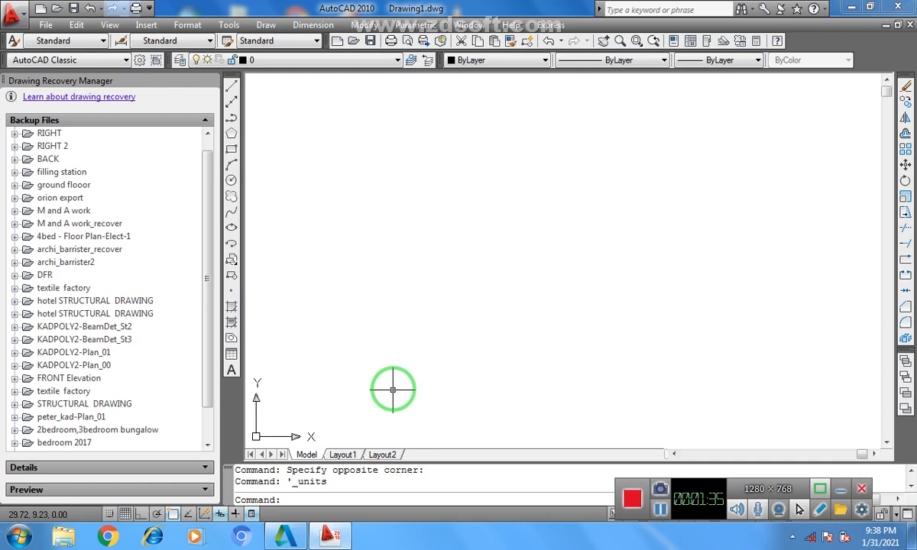
{"action": "mouse_move", "coordinate": [395, 385]}
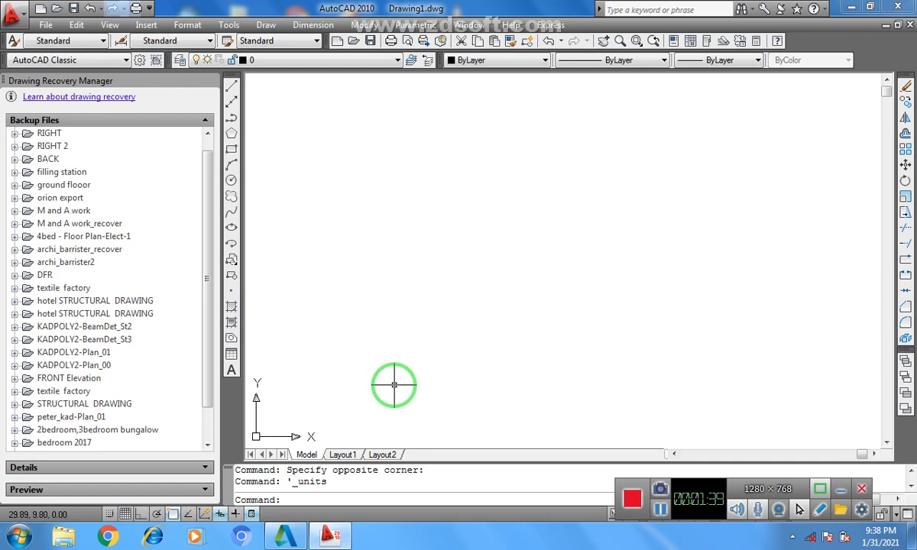
{"action": "mouse_move", "coordinate": [569, 309]}
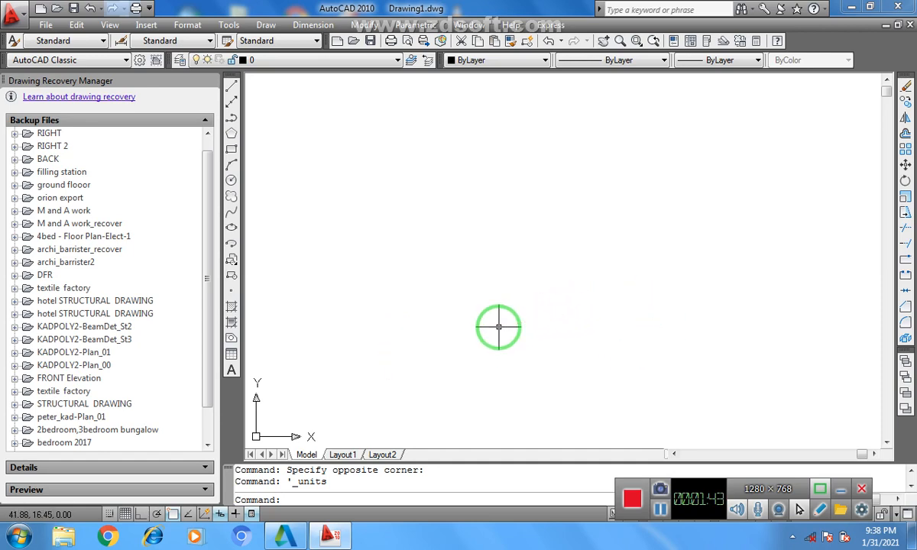
{"action": "mouse_move", "coordinate": [277, 190]}
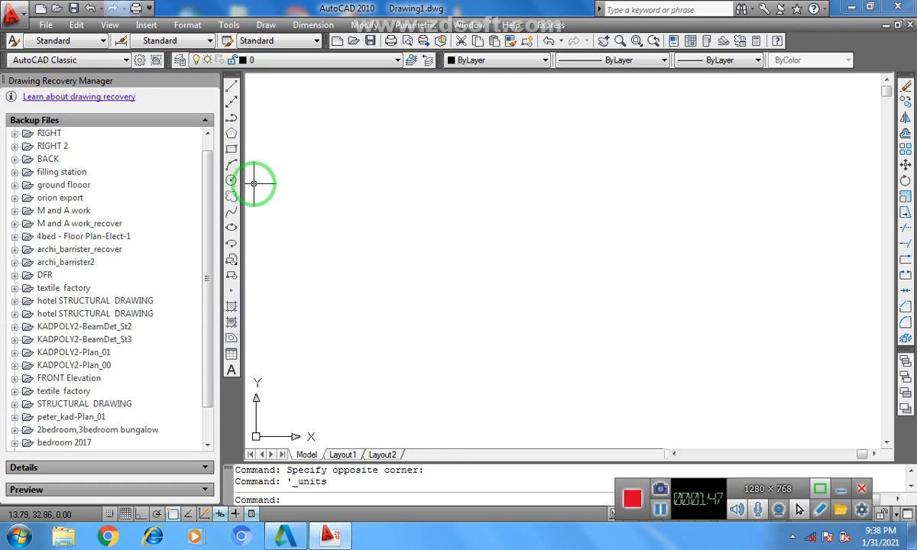
{"action": "mouse_move", "coordinate": [309, 149]}
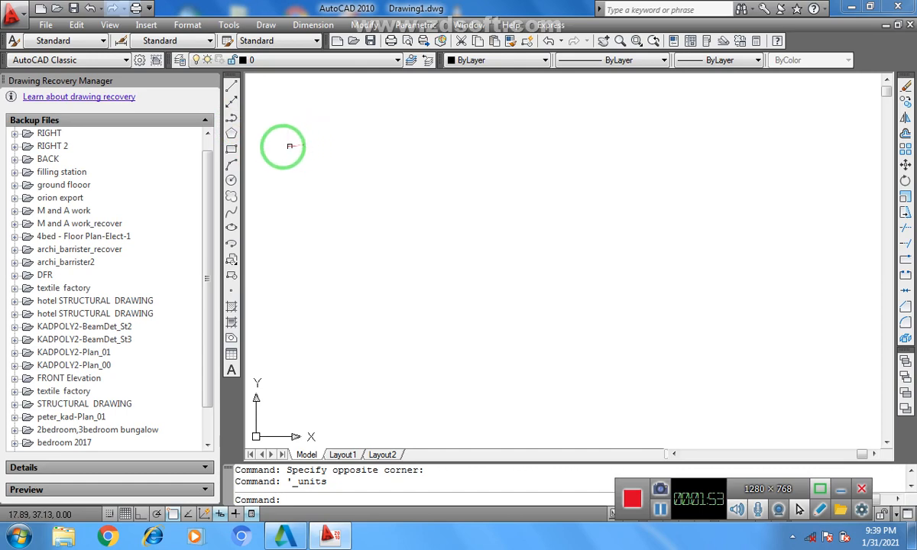
{"action": "mouse_move", "coordinate": [269, 156]}
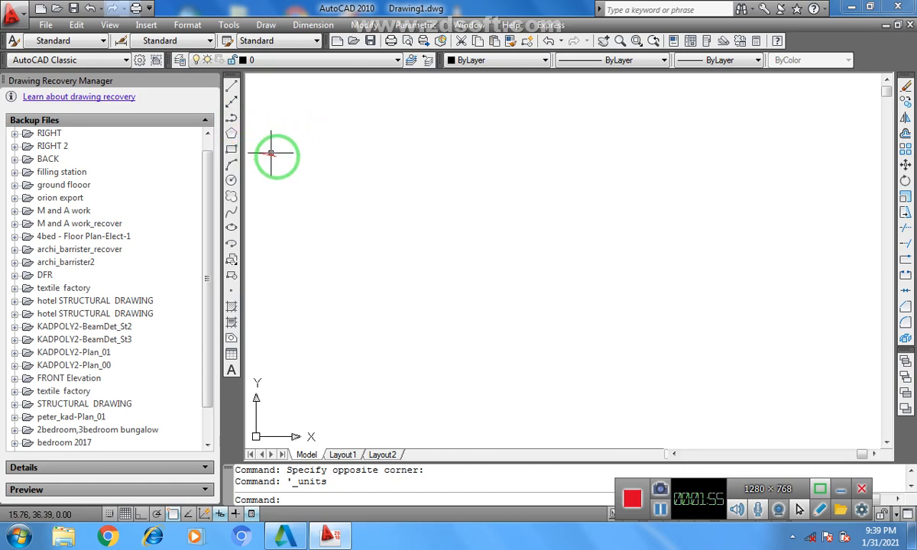
{"action": "mouse_move", "coordinate": [247, 113]}
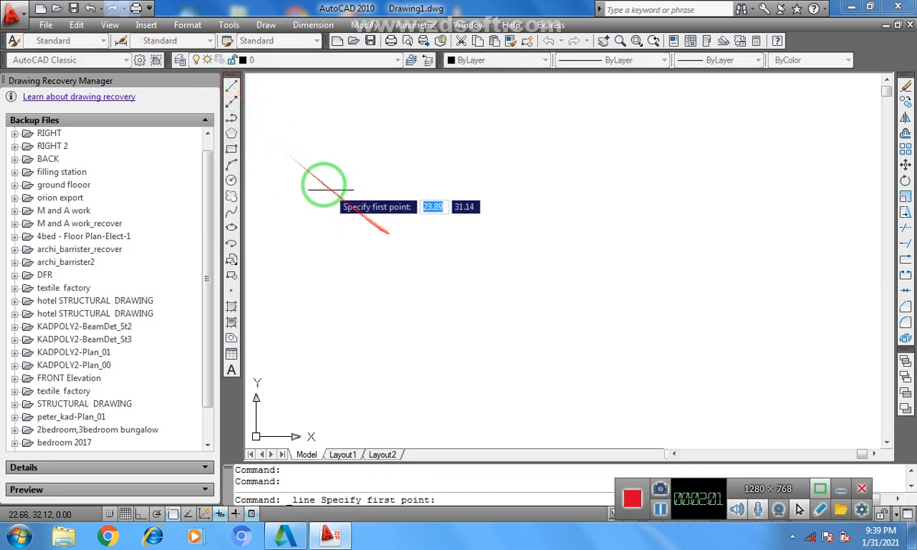
{"action": "mouse_move", "coordinate": [289, 126]}
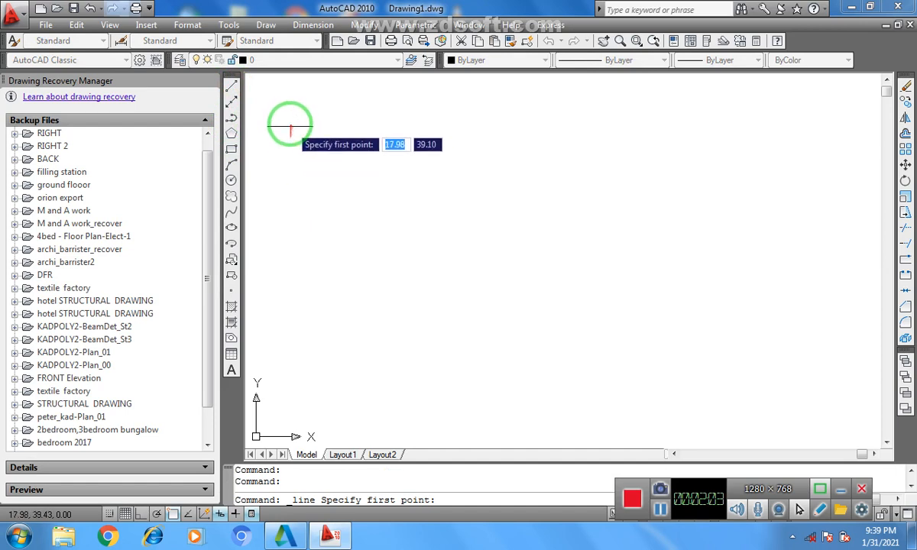
{"action": "left_click", "coordinate": [289, 124]}
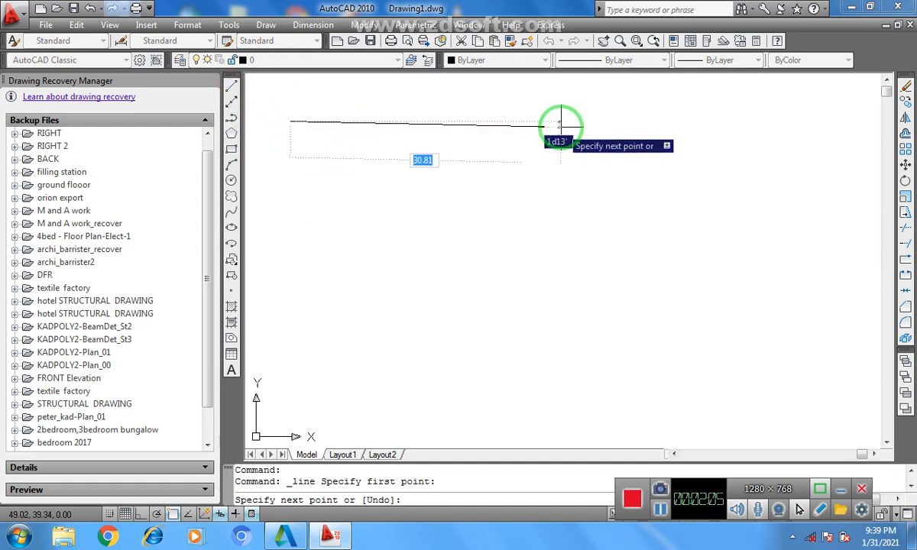
{"action": "mouse_move", "coordinate": [428, 123]}
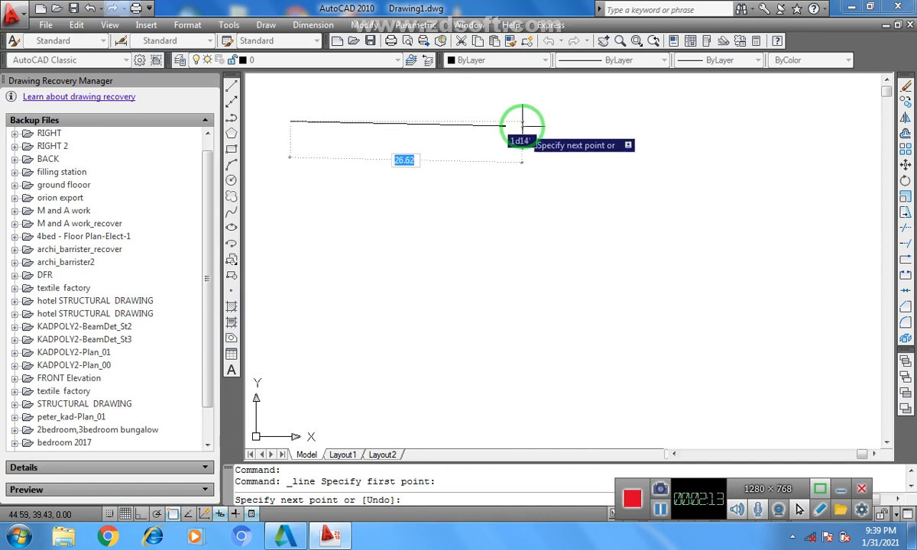
{"action": "mouse_move", "coordinate": [517, 126]}
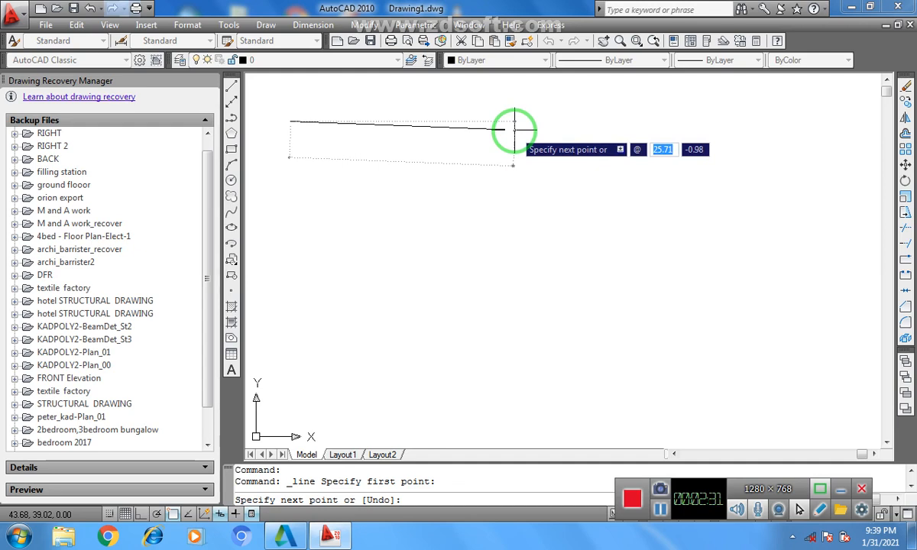
{"action": "type", "text": "30"}
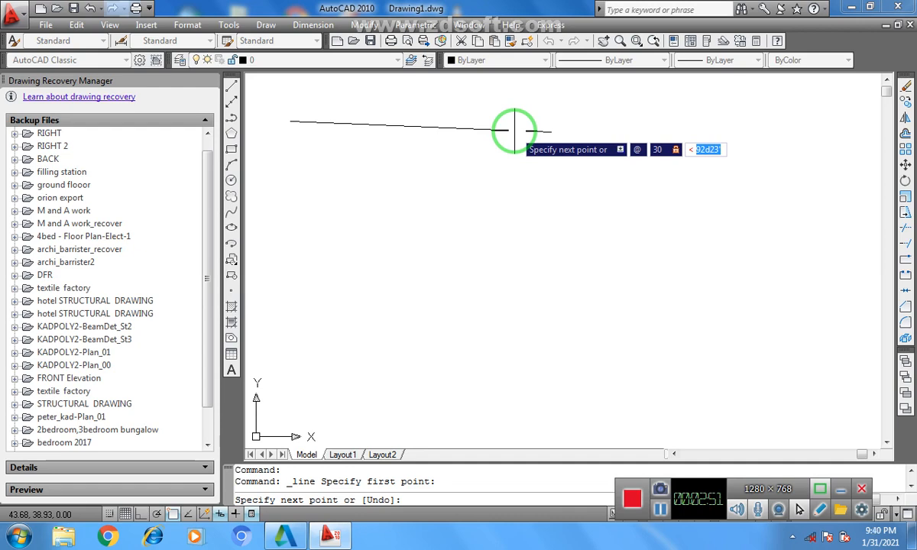
{"action": "type", "text": "4"}
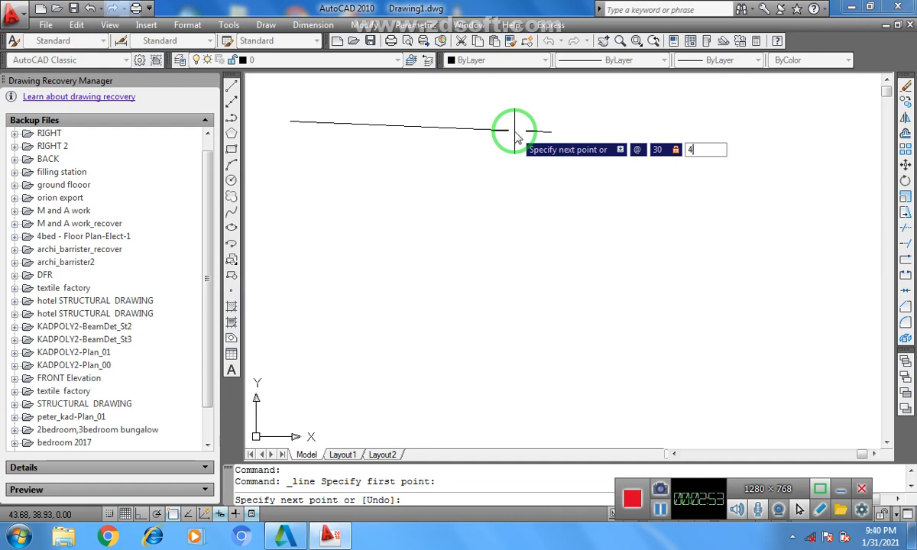
{"action": "type", "text": "0"}
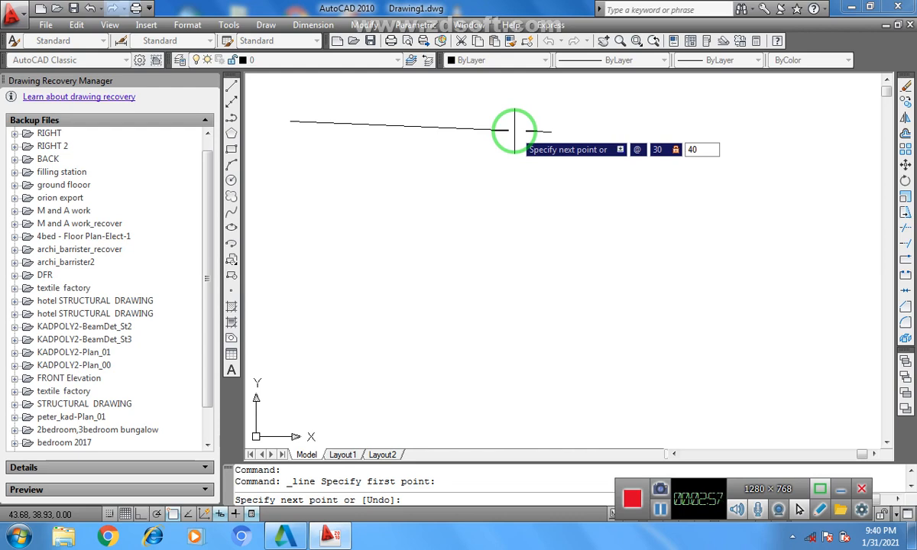
{"action": "type", "text": "d"}
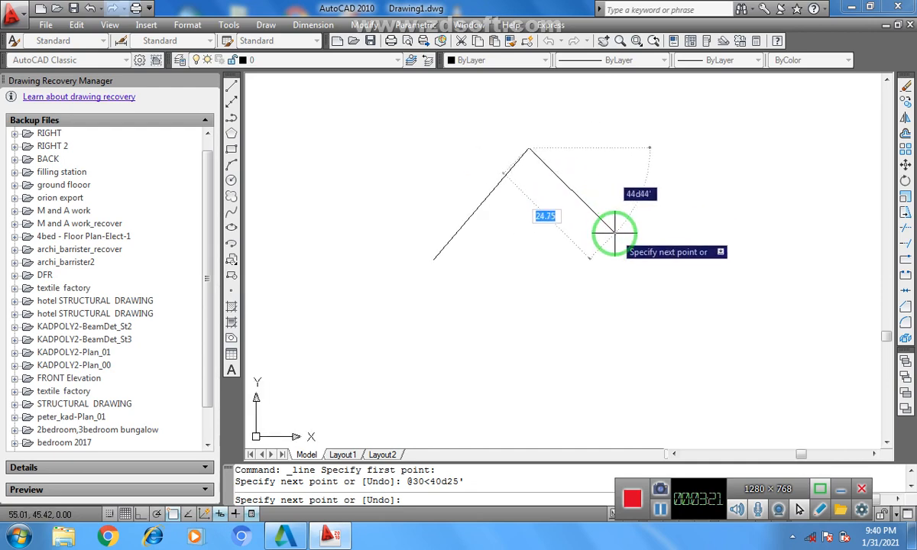
{"action": "mouse_move", "coordinate": [607, 232]}
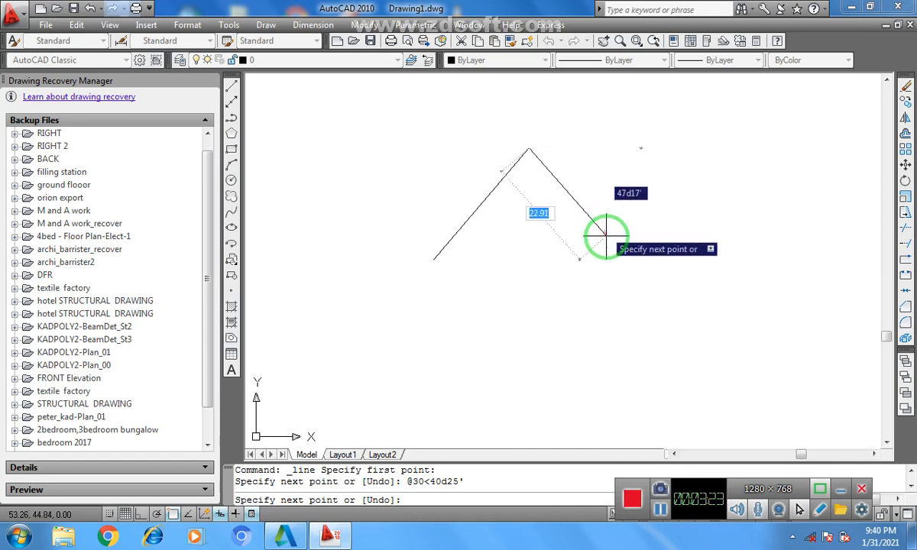
{"action": "mouse_move", "coordinate": [627, 237]}
{"action": "type", "text": "1"}
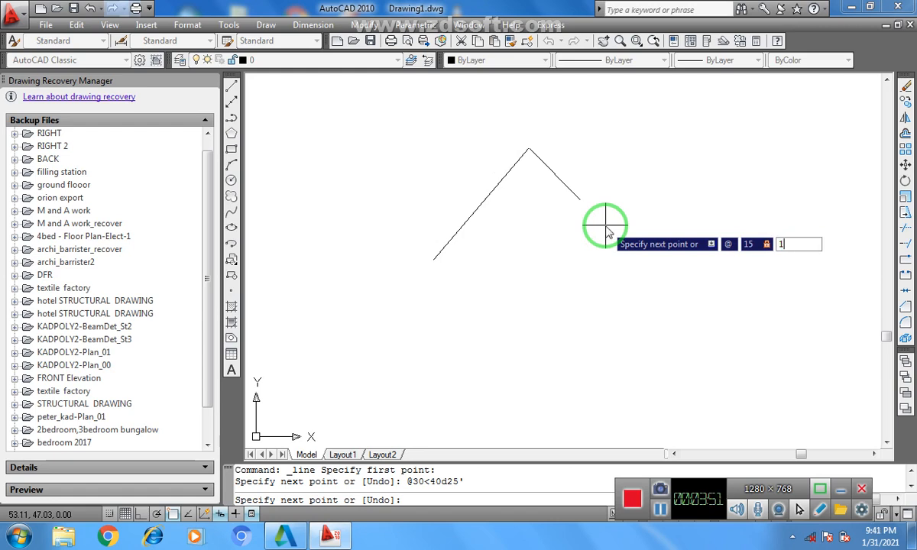
- Enter the second side as 15 units at a 130d40' bearing
{"action": "type", "text": "30"}
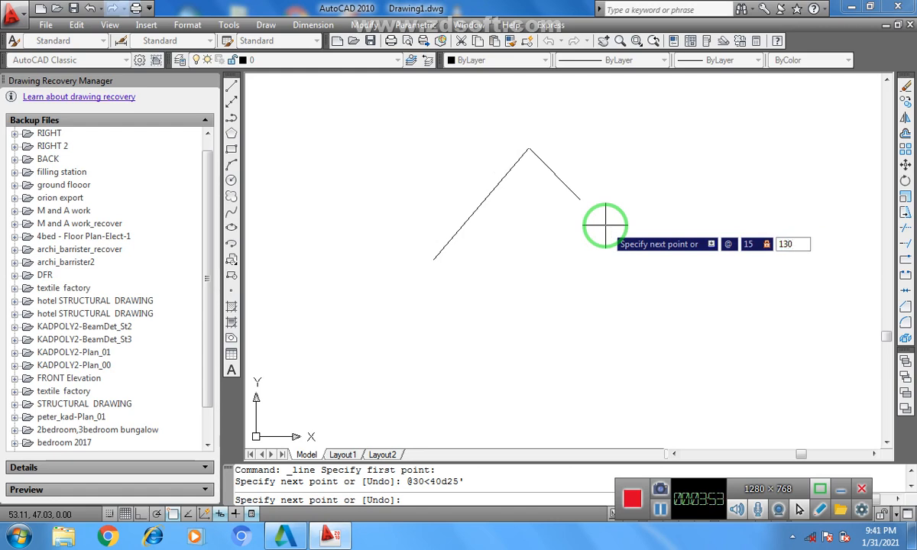
{"action": "type", "text": "d"}
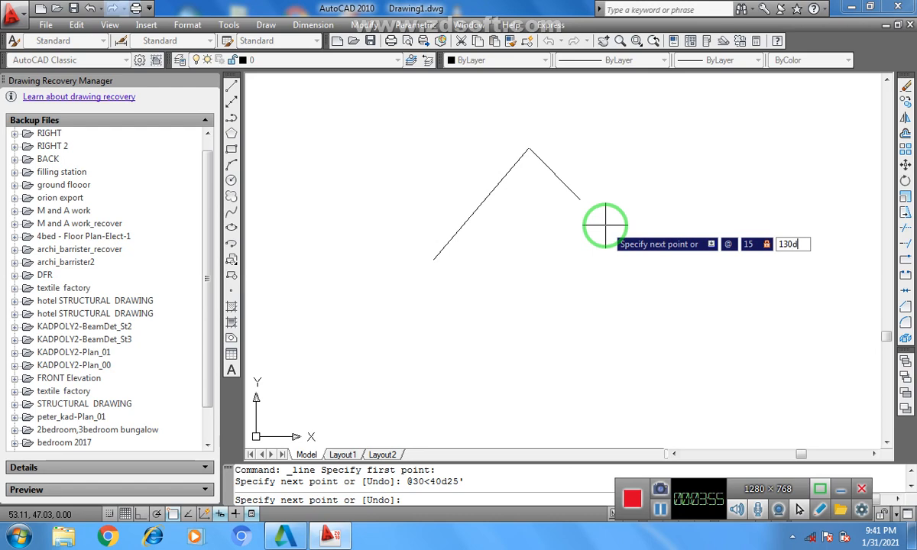
{"action": "type", "text": "40"}
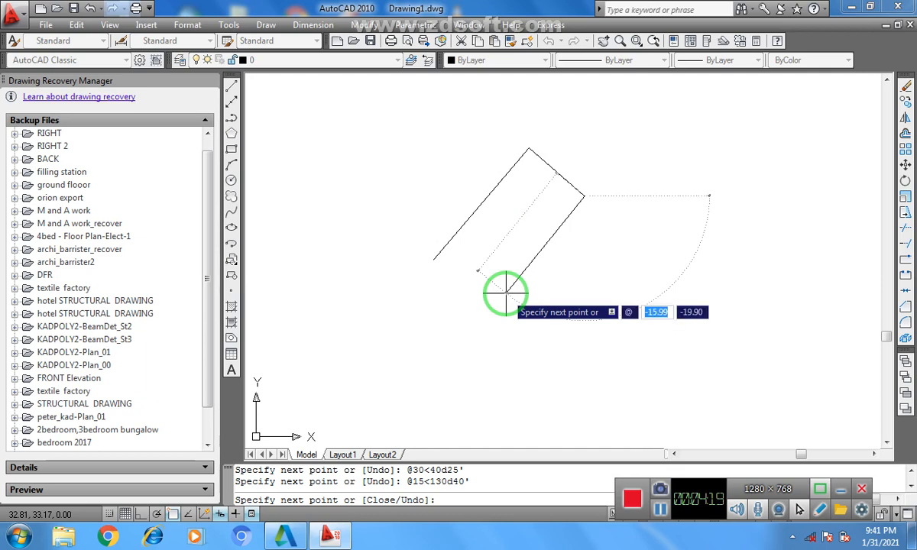
{"action": "type", "text": "30"}
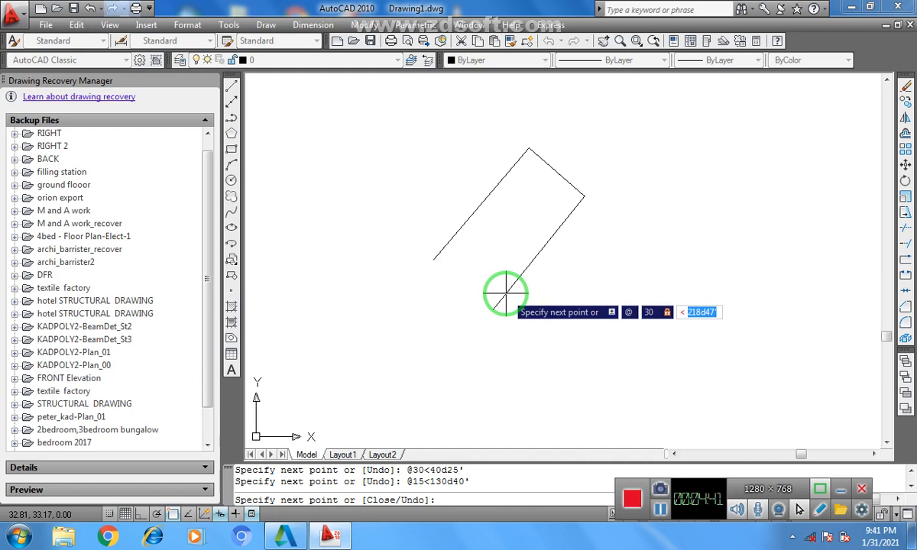
{"action": "type", "text": "200"}
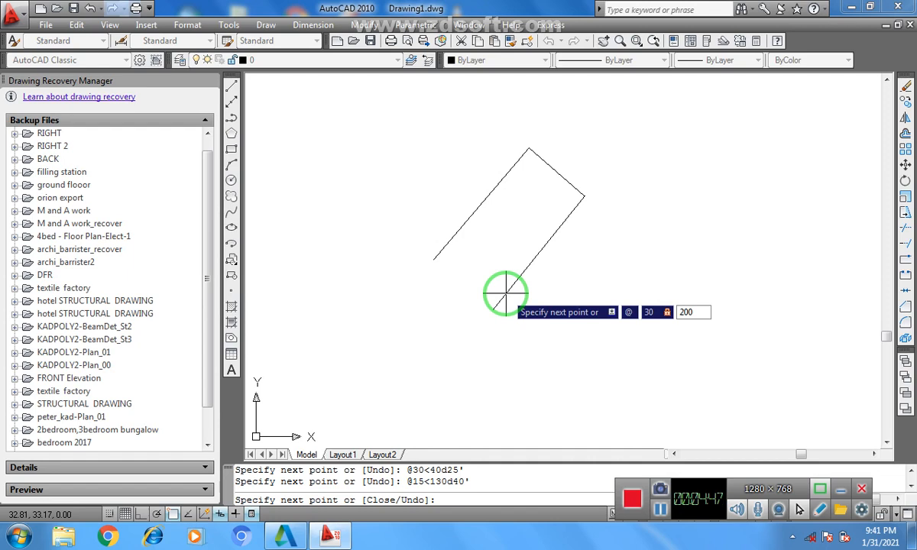
{"action": "type", "text": "d"}
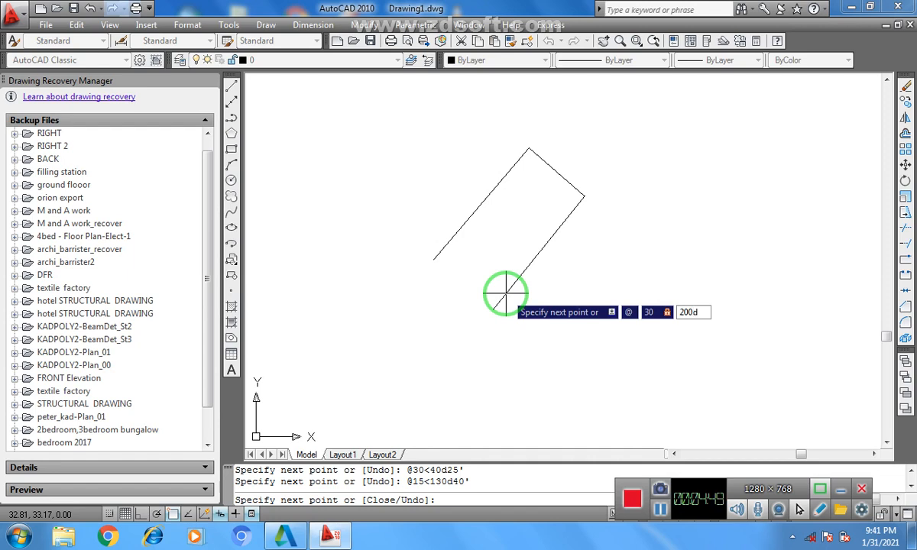
{"action": "type", "text": "50'"}
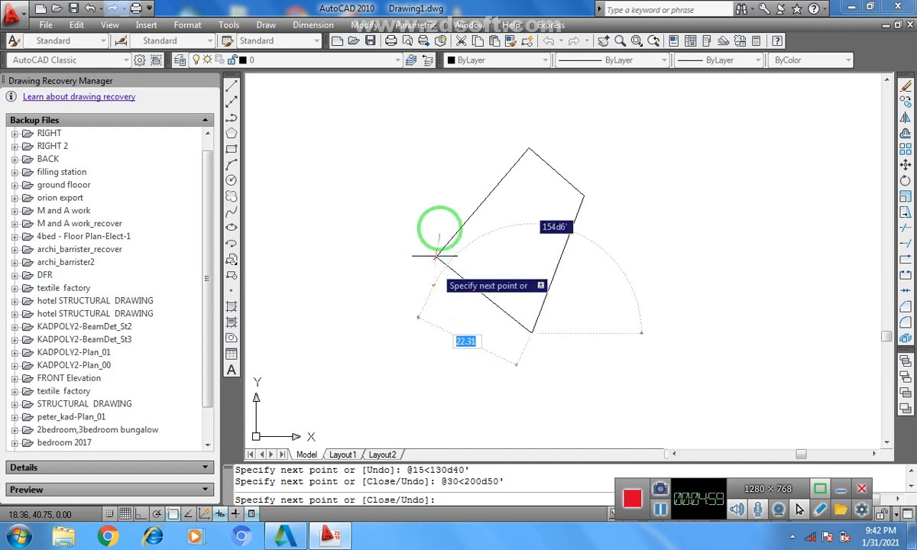
{"action": "mouse_move", "coordinate": [436, 289]}
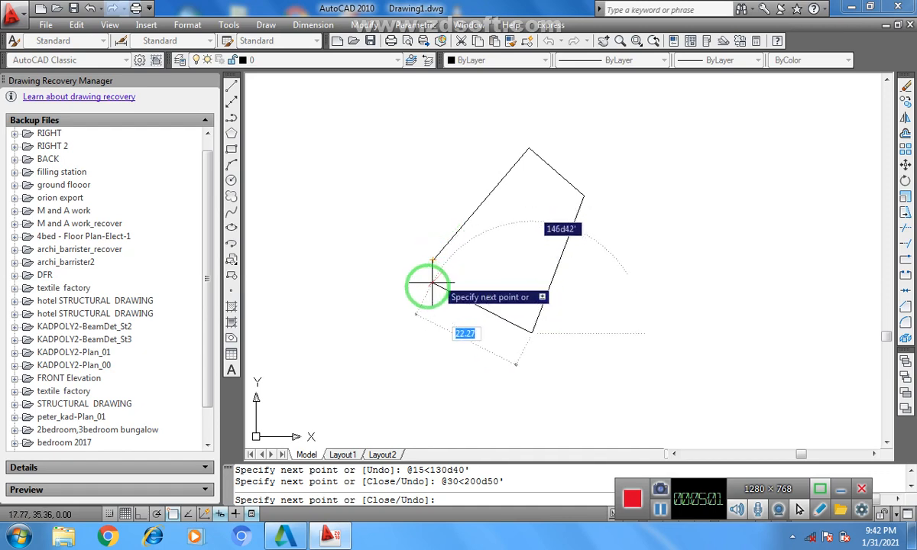
{"action": "mouse_move", "coordinate": [436, 254]}
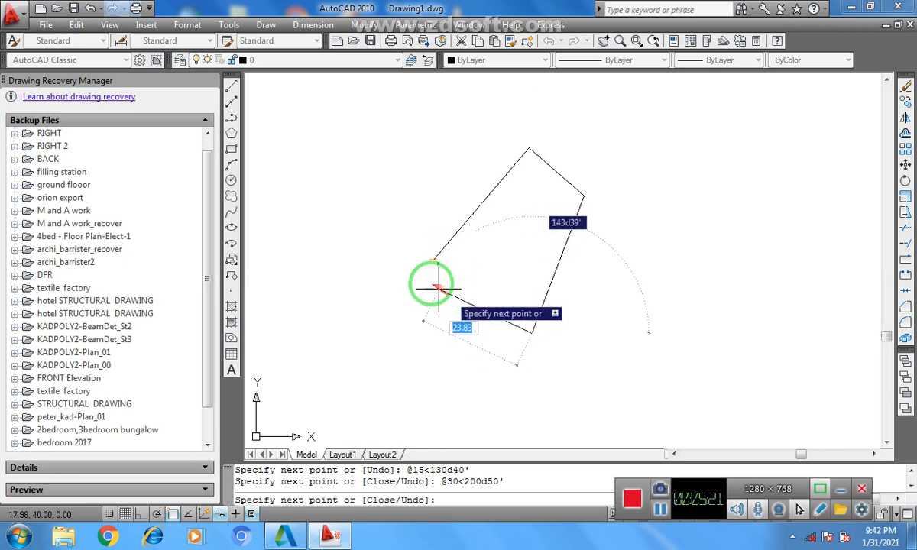
{"action": "mouse_move", "coordinate": [446, 298]}
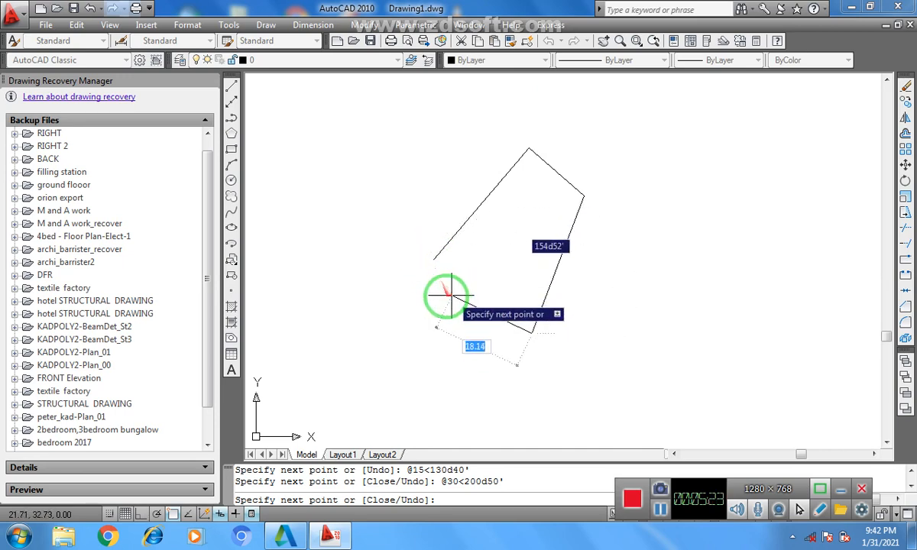
{"action": "mouse_move", "coordinate": [440, 263]}
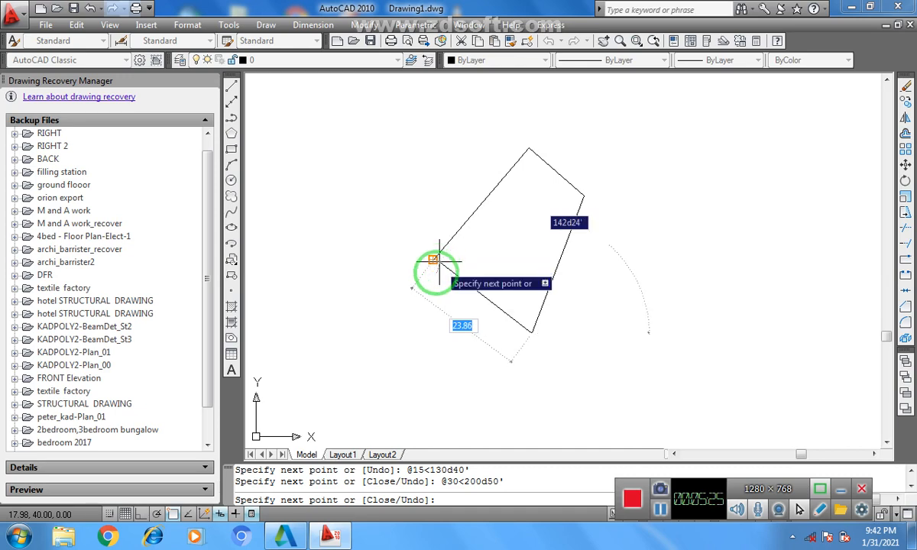
{"action": "mouse_move", "coordinate": [436, 263]}
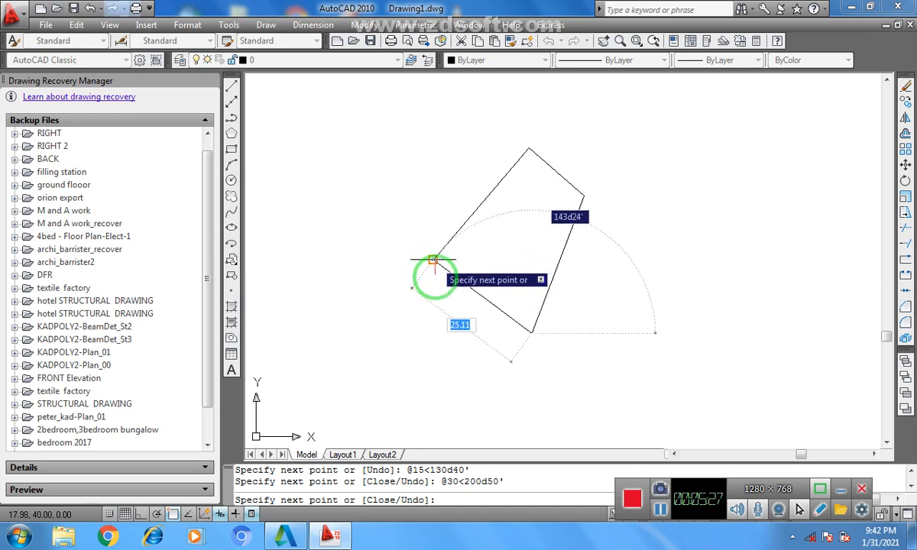
{"action": "mouse_move", "coordinate": [437, 288]}
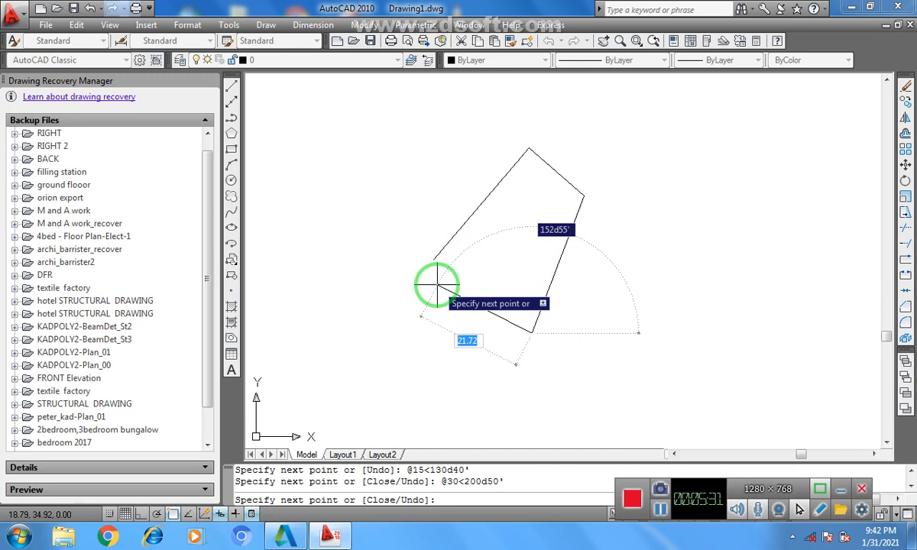
- Close the traverse back to its start with the C option, ending the line
{"action": "type", "text": "c"}
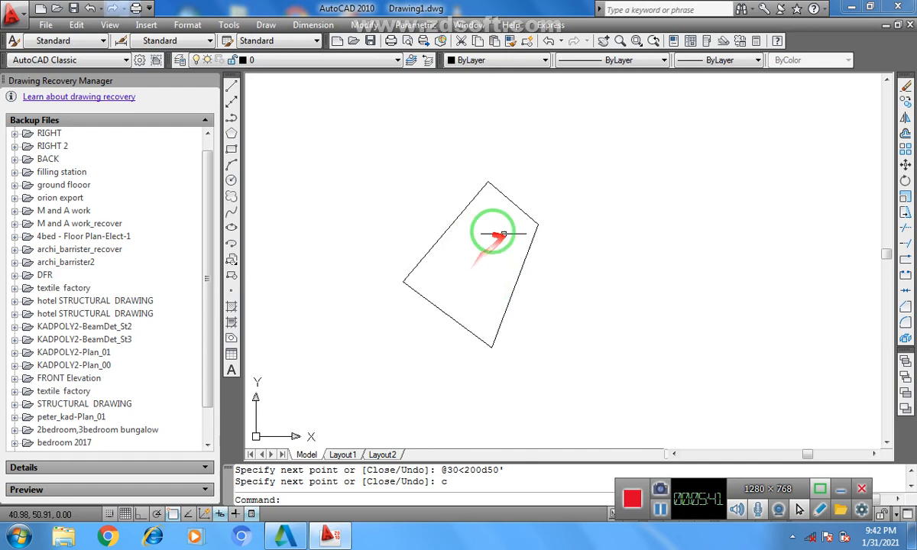
{"action": "mouse_move", "coordinate": [435, 183]}
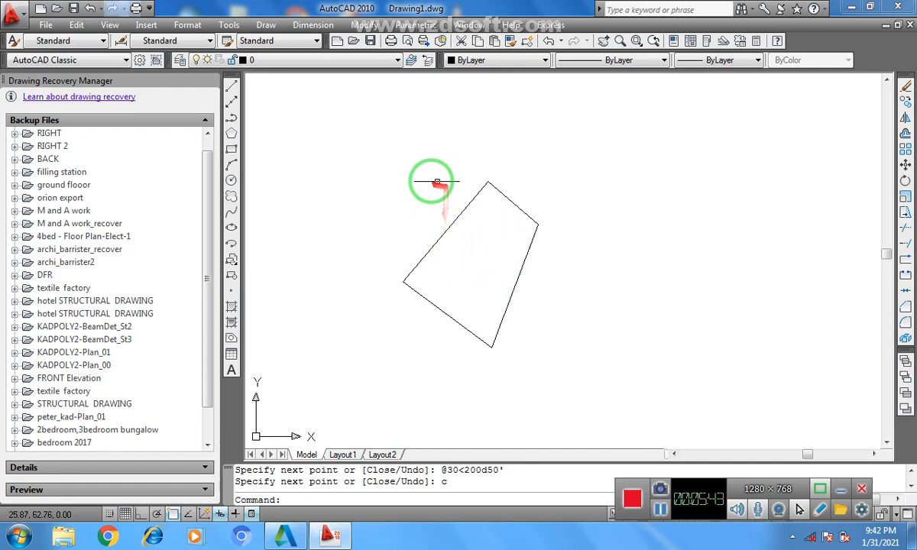
{"action": "mouse_move", "coordinate": [434, 205]}
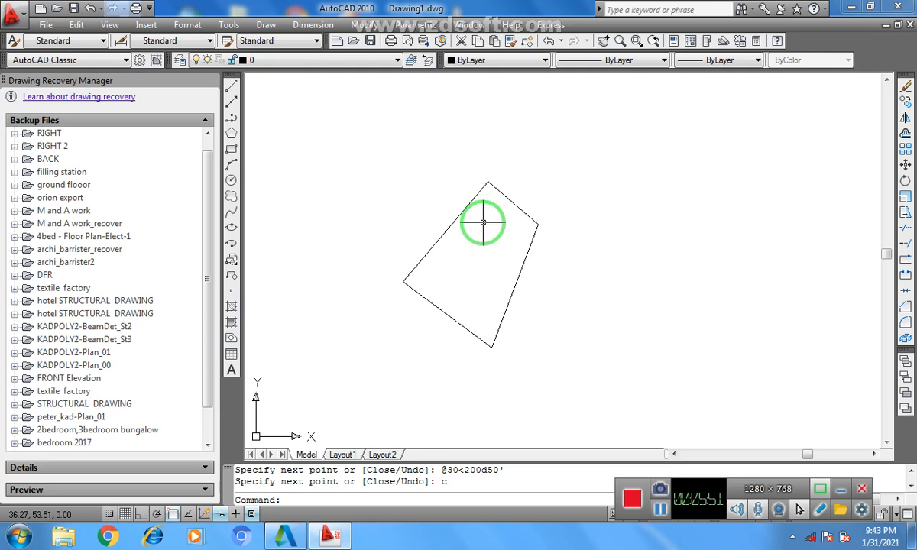
{"action": "mouse_move", "coordinate": [455, 223]}
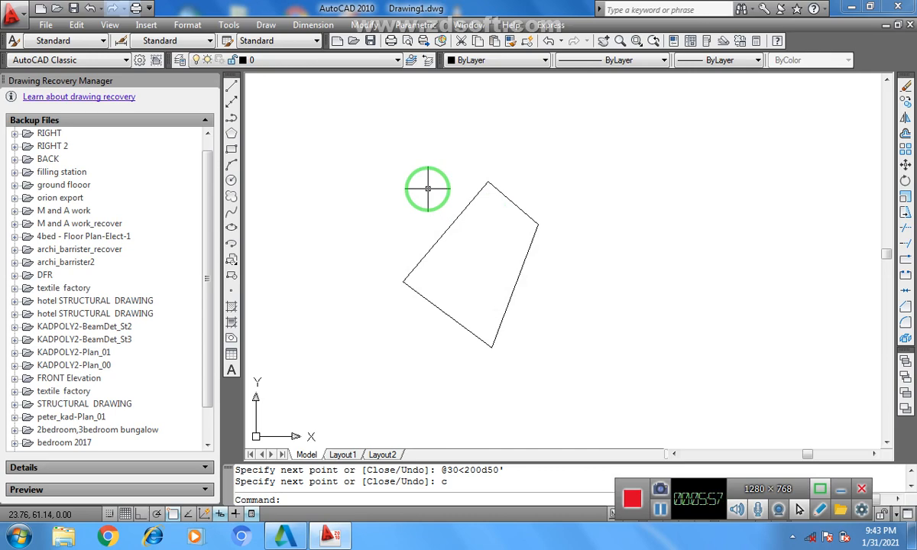
{"action": "mouse_move", "coordinate": [431, 189]}
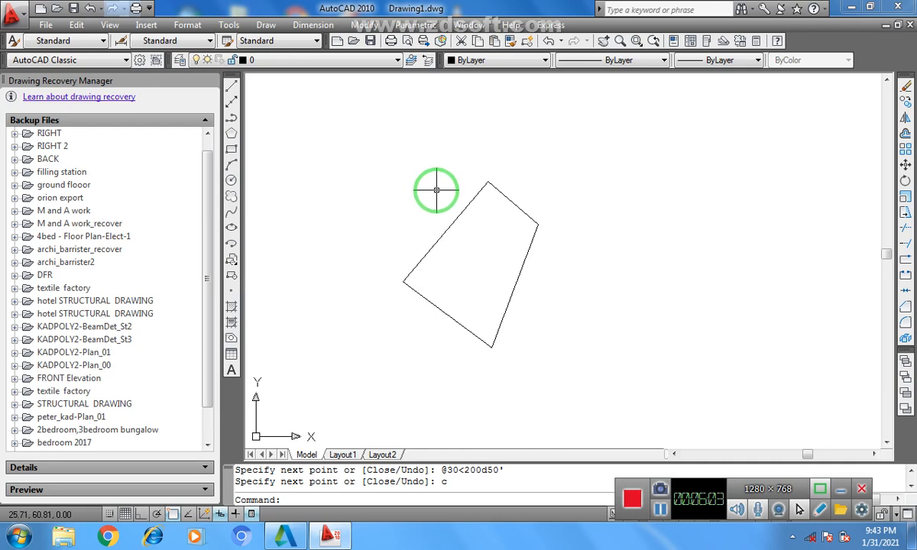
{"action": "mouse_move", "coordinate": [486, 202]}
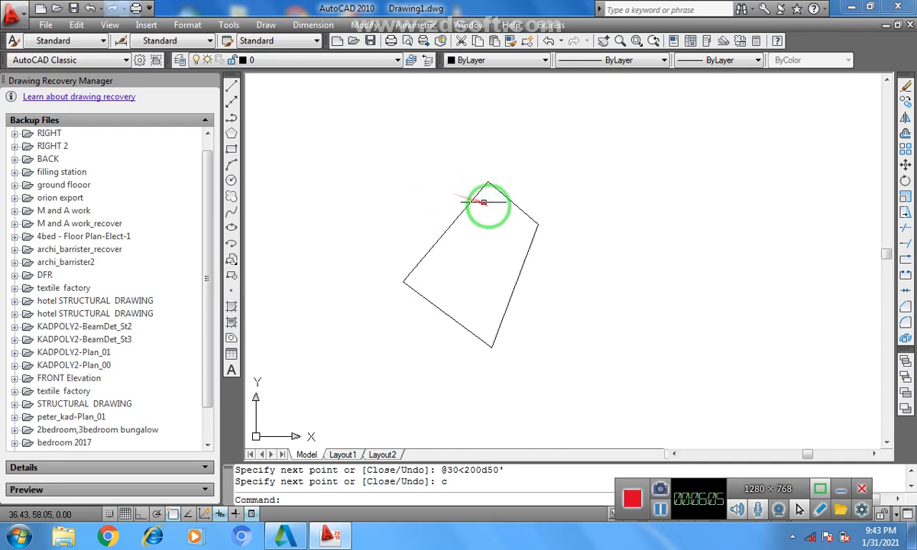